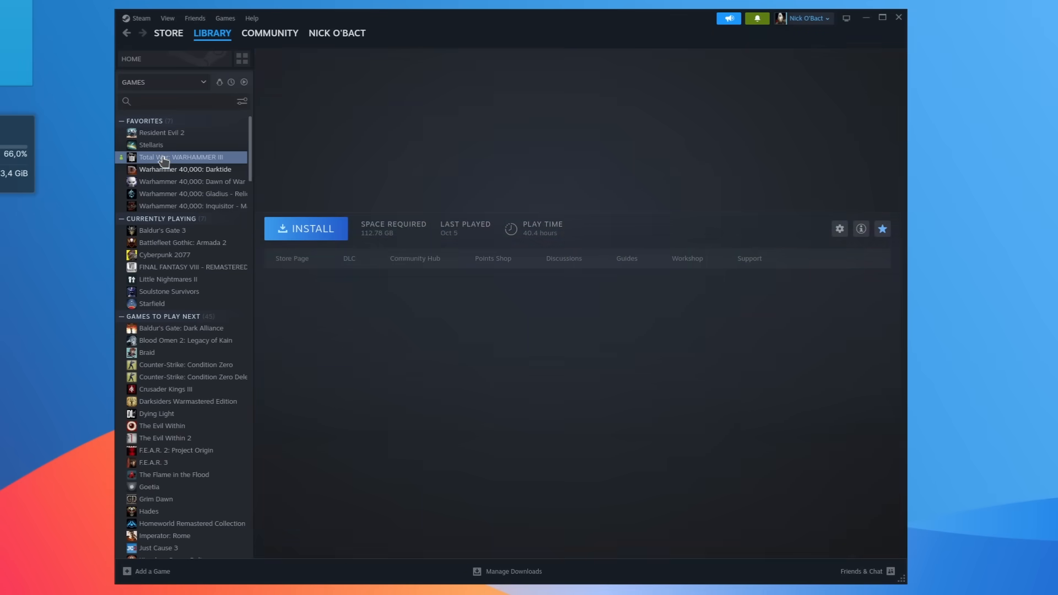
Scroll the CentOS 7 ELS page past pricing and purchase buttons to 'Secure Your CentOS 7 Systems Now'.
left_click(161, 132)
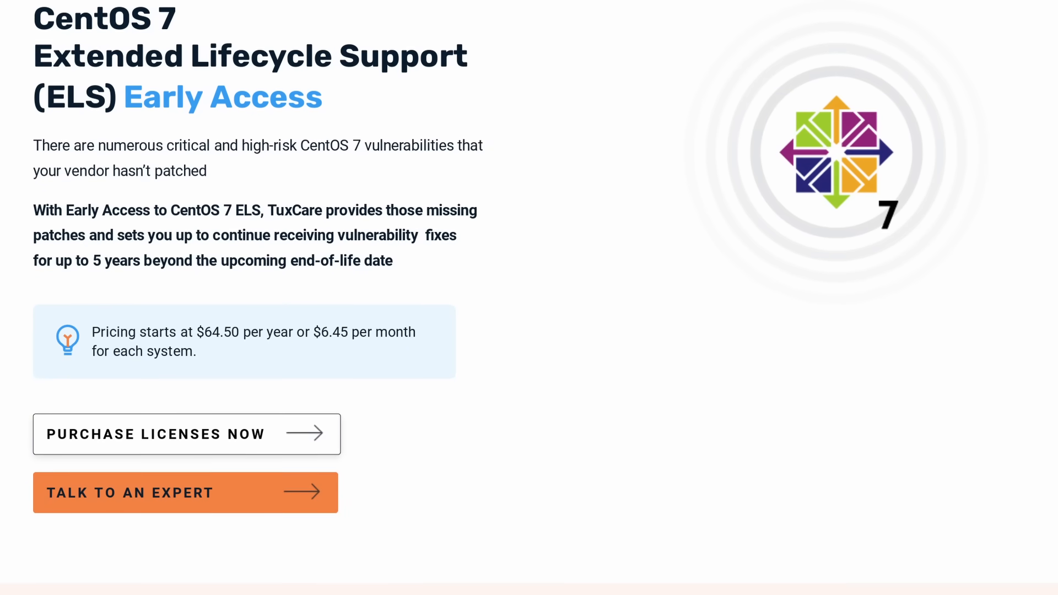
scroll("down", 3)
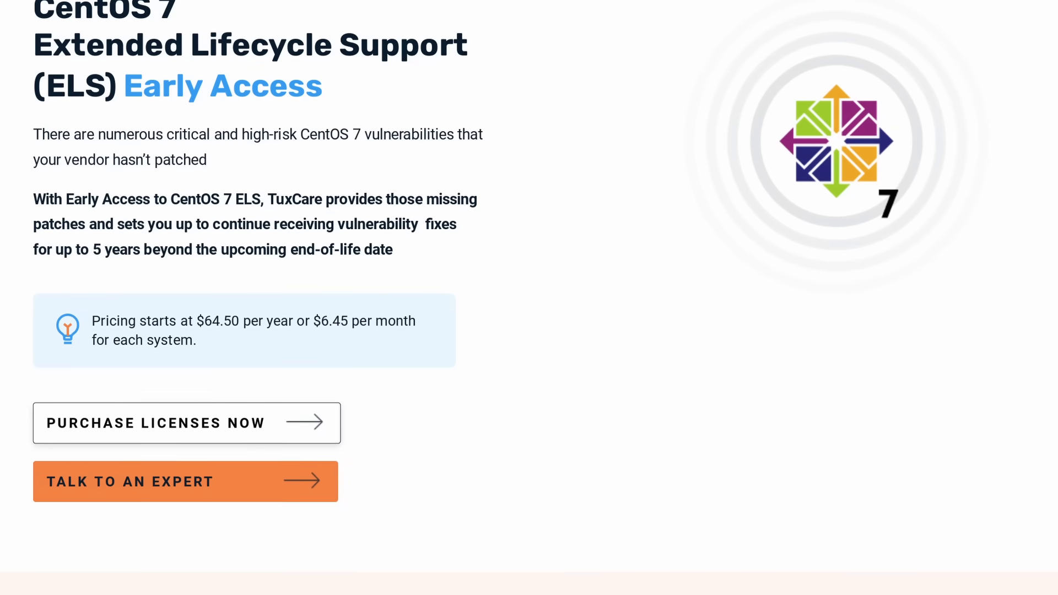
scroll("down", 3)
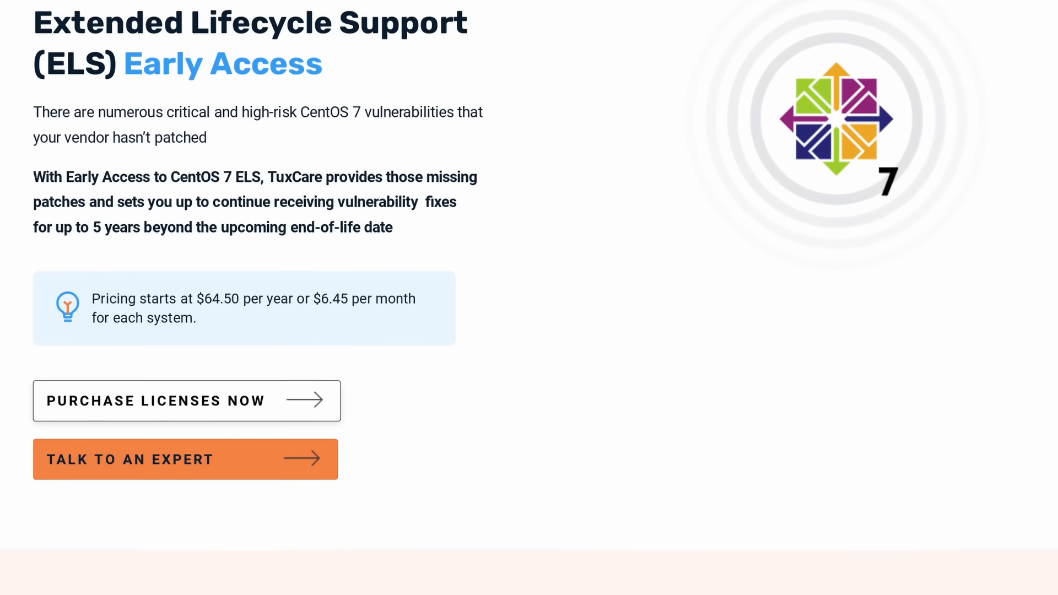
scroll("down", 3)
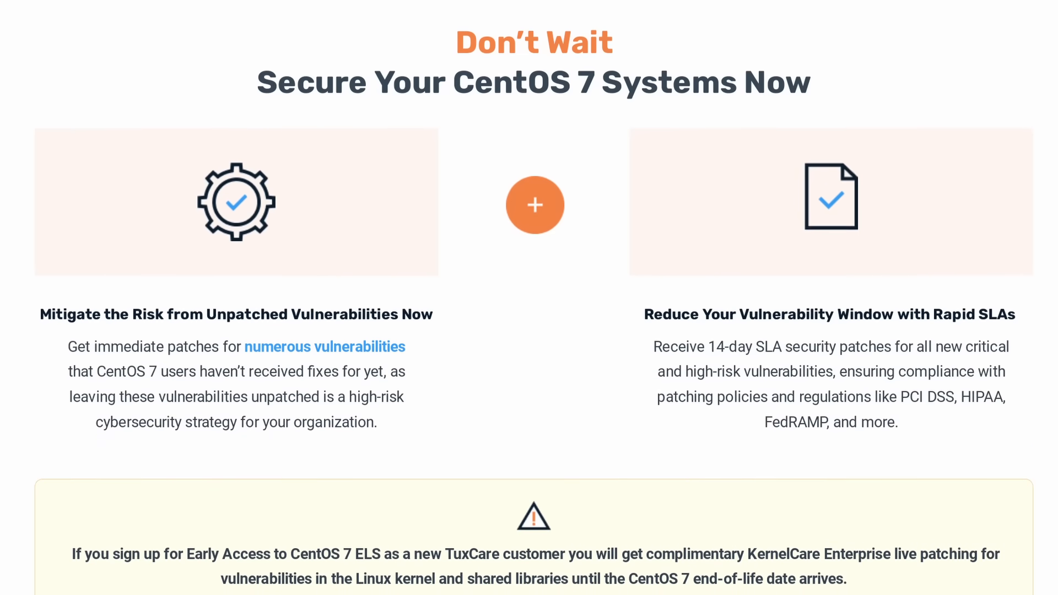
scroll("up", 3)
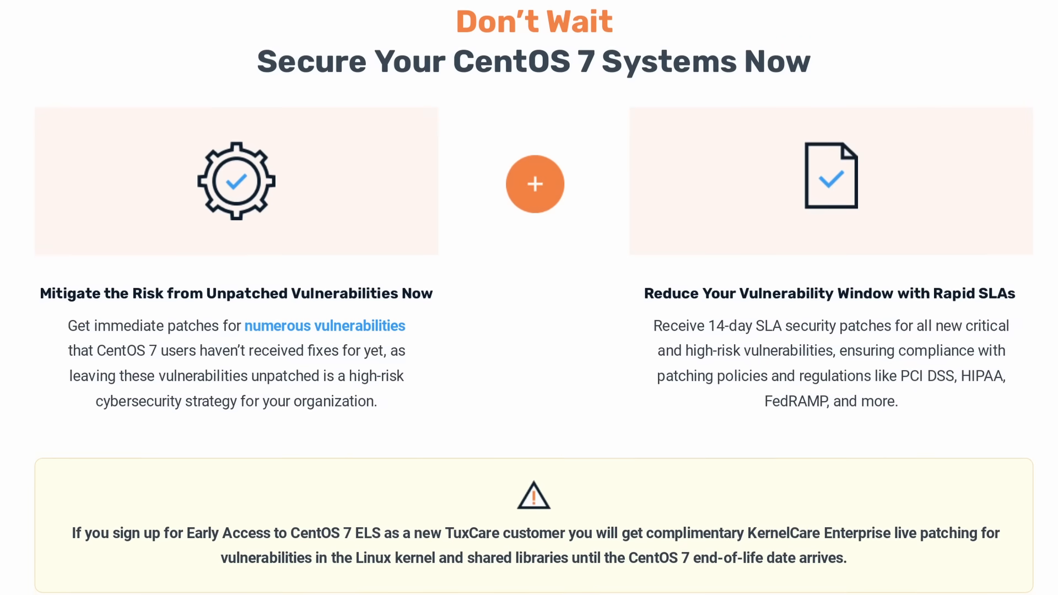
scroll("down", 3)
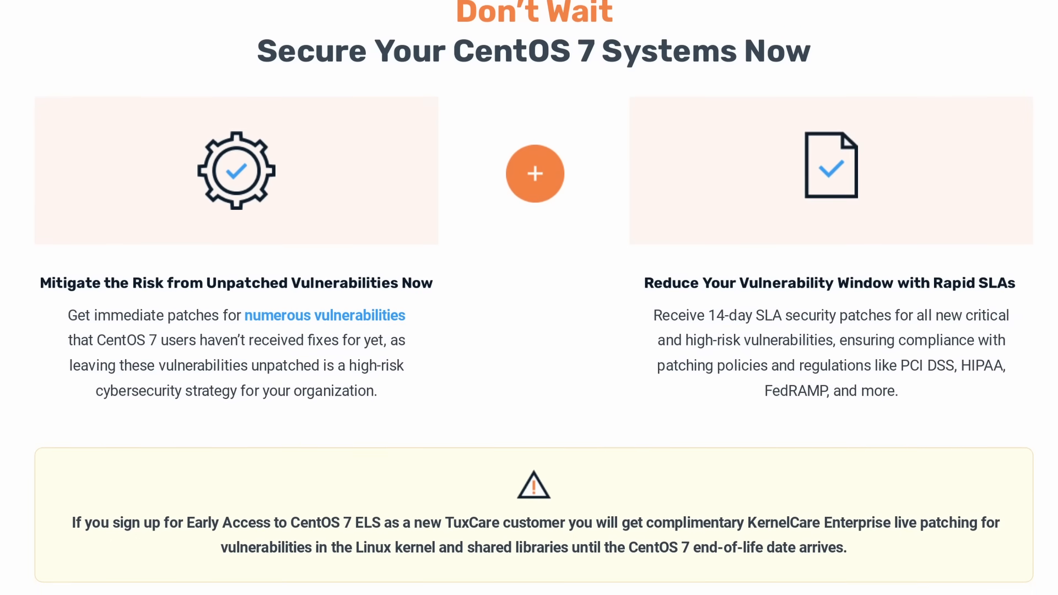
scroll("down", 3)
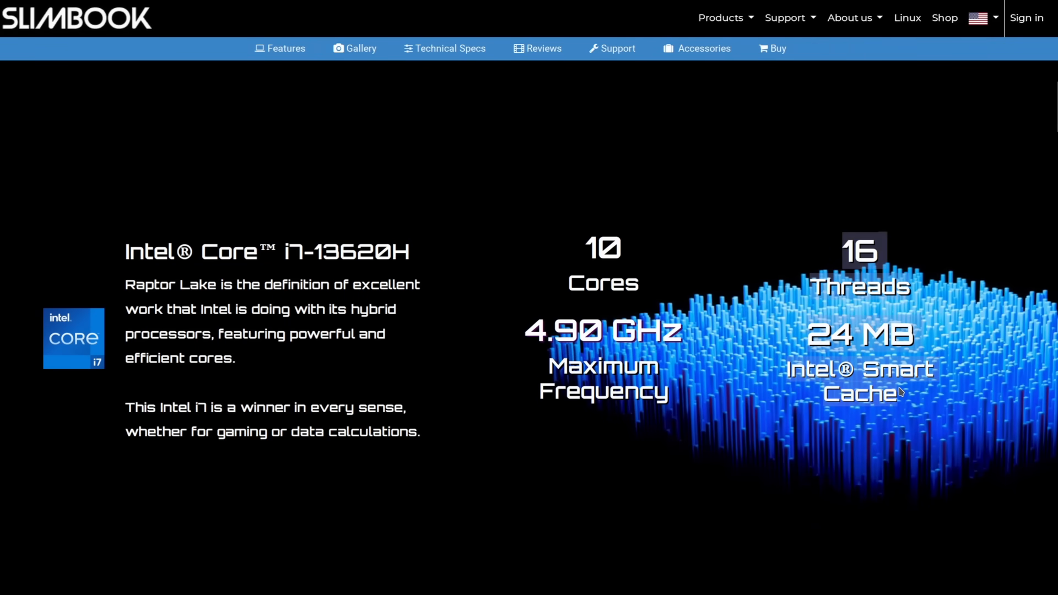
Scroll past the RTX 4060, 15.6" WQHD 165 Hz display and Aluminum A chassis sections.
scroll("down", 3)
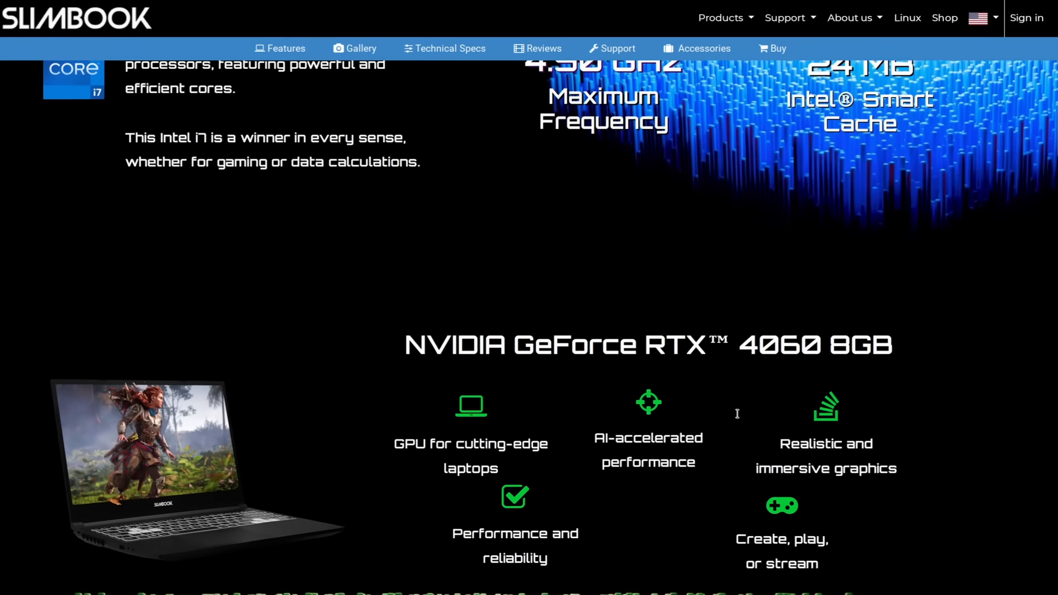
scroll("down", 3)
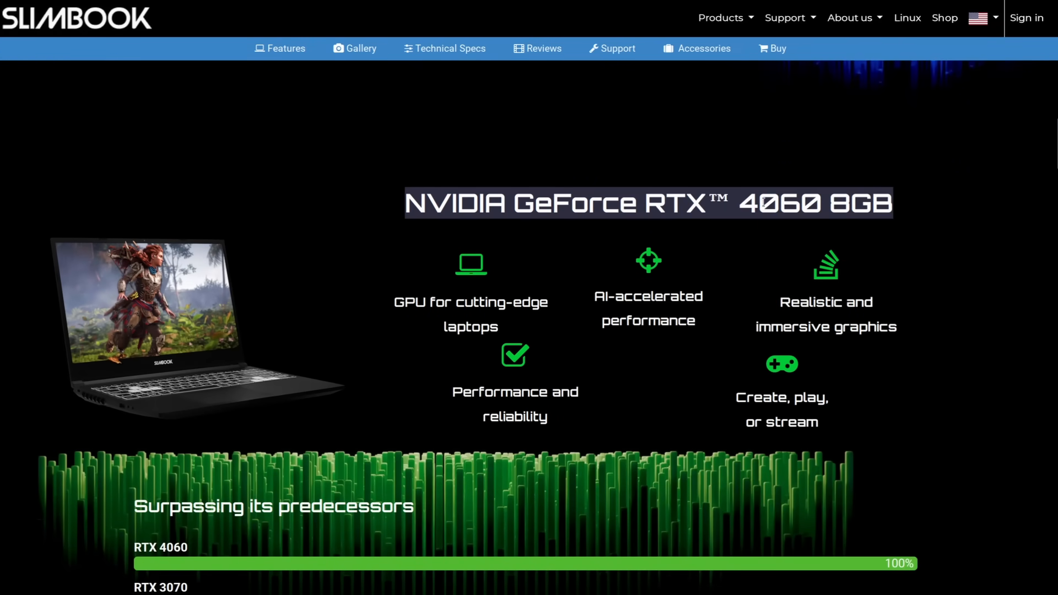
scroll("down", 3)
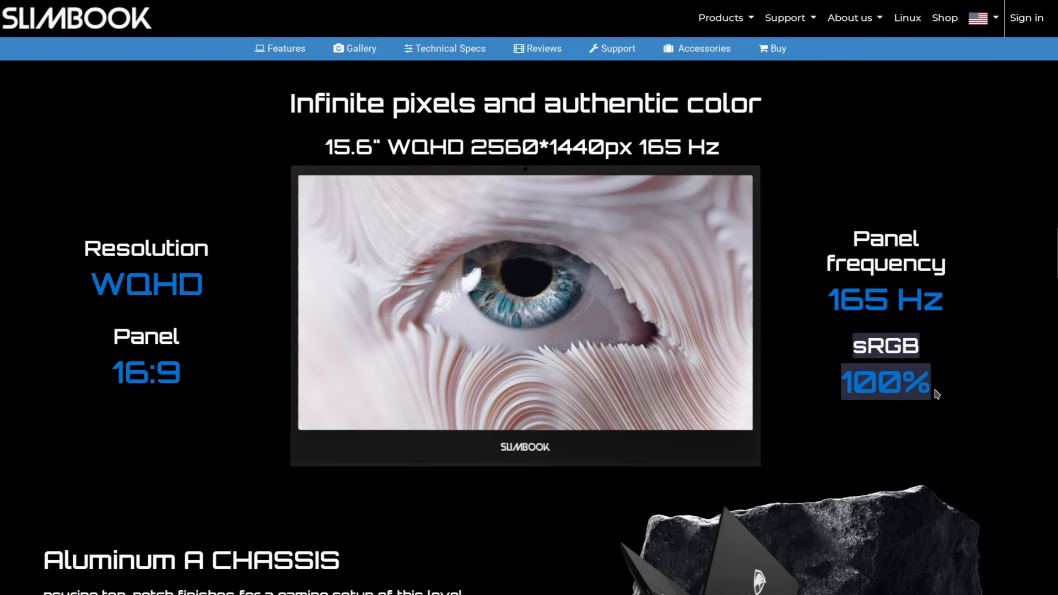
scroll("down", 3)
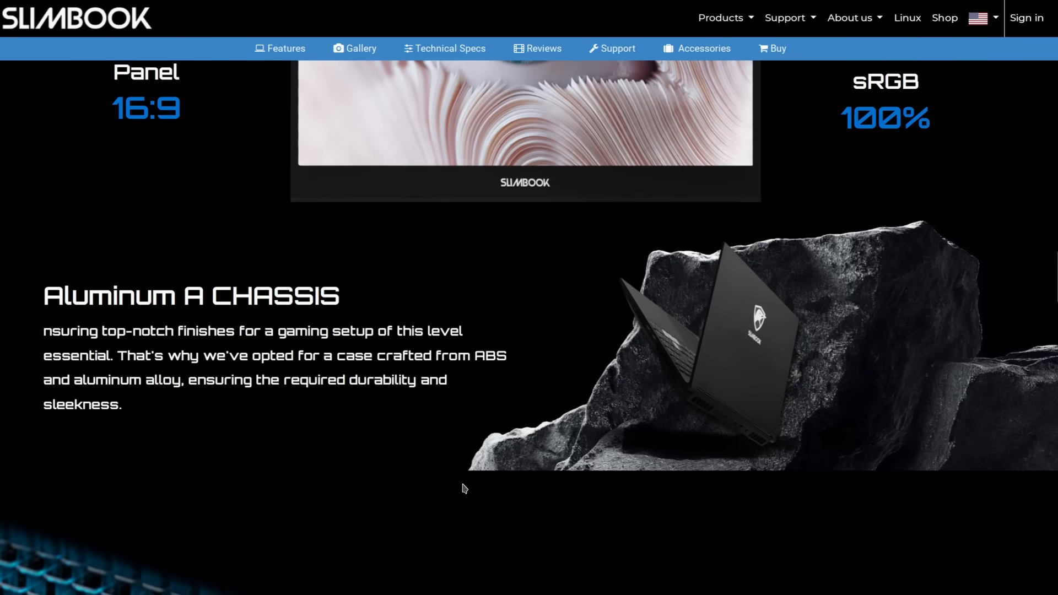
scroll("down", 3)
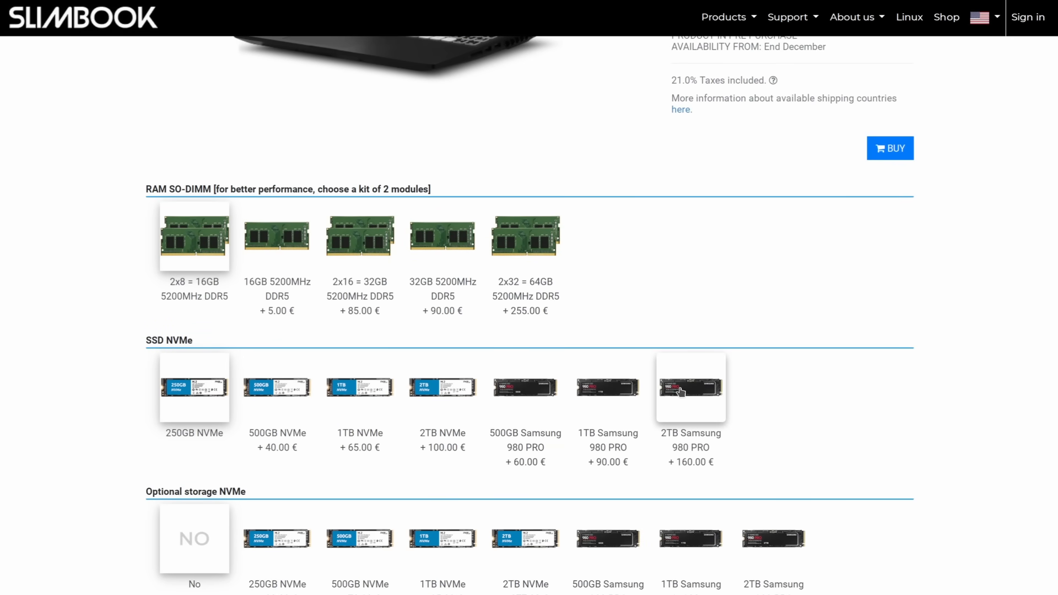
Scroll the Buy page through RAM SO-DIMM, SSD NVMe, RAID, finish and Operative System options.
scroll("down", 3)
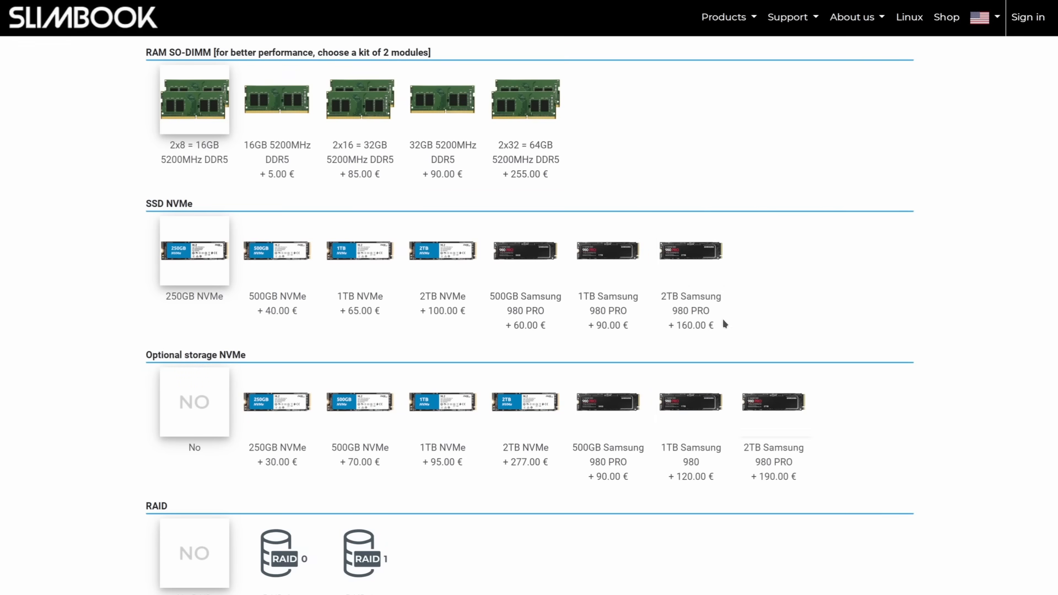
mouse_move(773, 416)
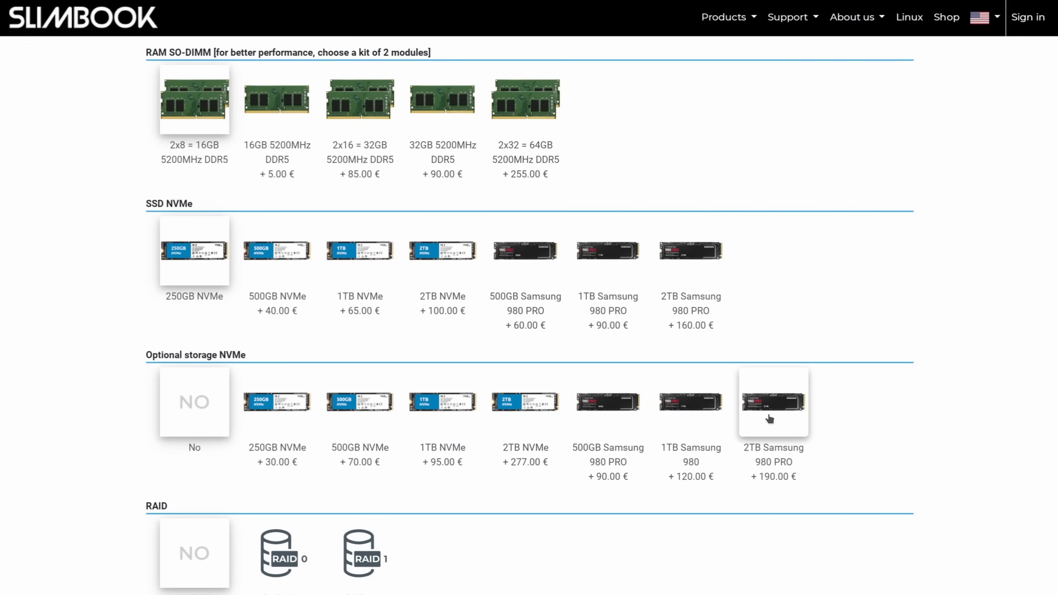
scroll("down", 3)
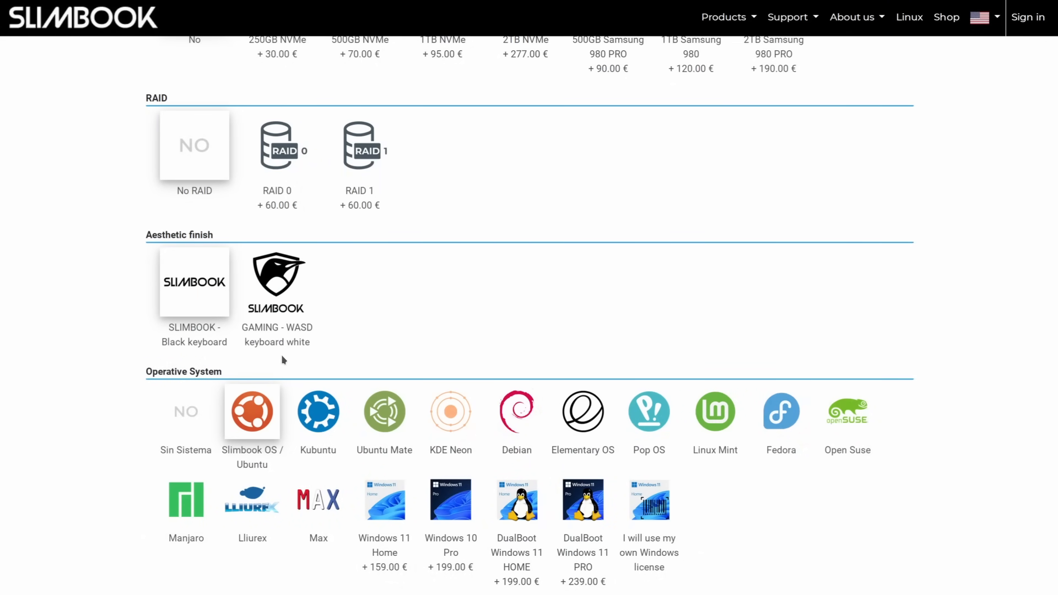
scroll("down", 3)
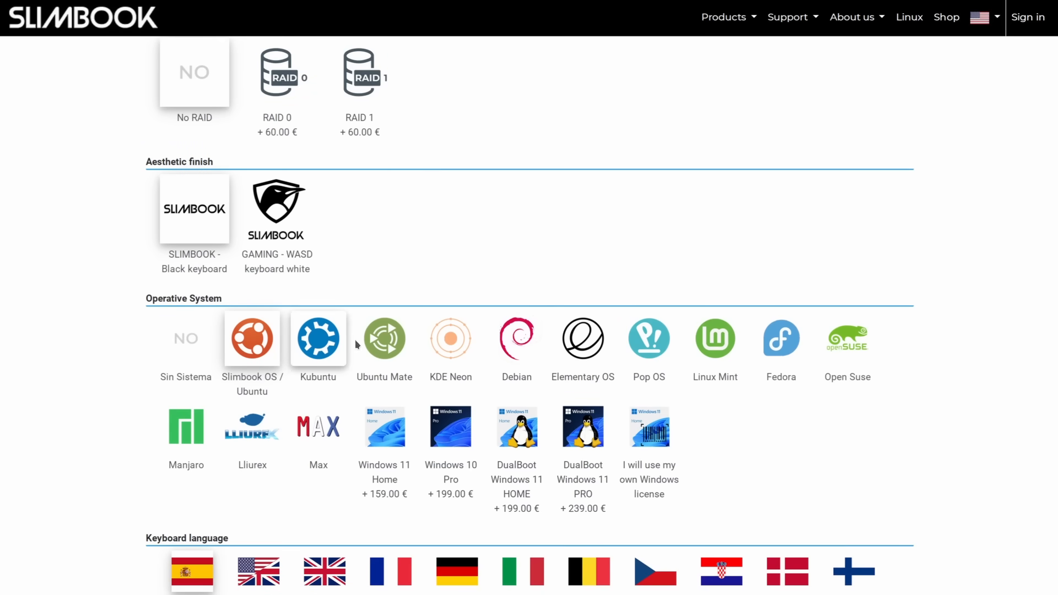